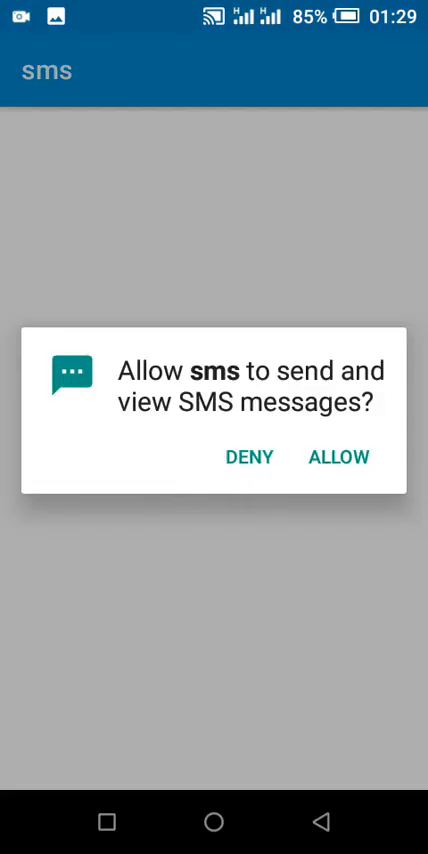
Step: Allow SMS access in the sms app and scroll through the number and message list
{"action": "left_click", "coordinate": [338, 457]}
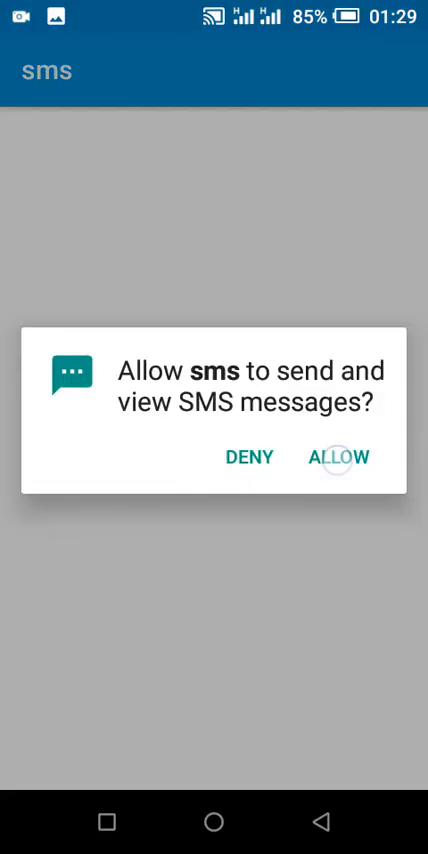
{"action": "left_click", "coordinate": [340, 457]}
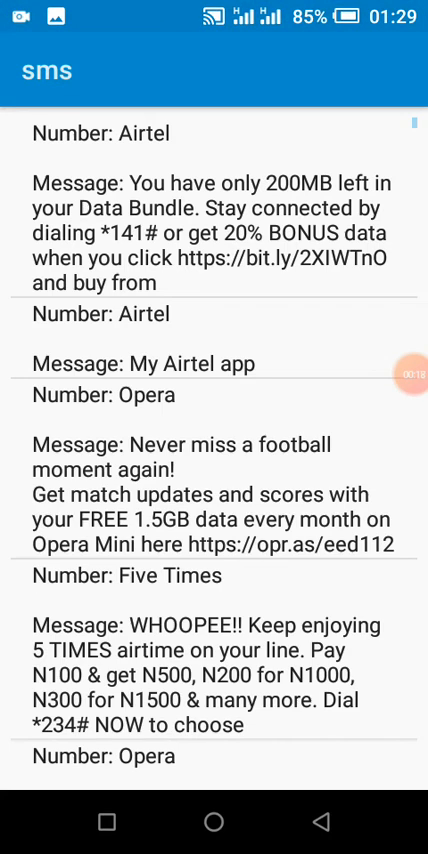
{"action": "scroll", "scroll_direction": "down", "scroll_amount": 3}
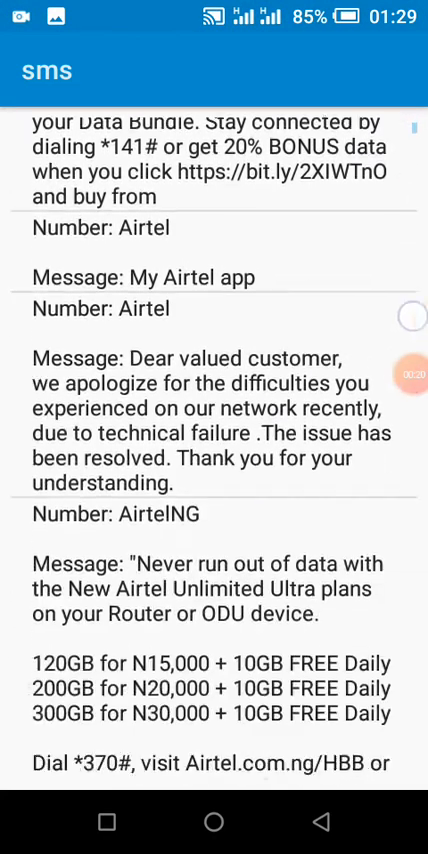
{"action": "scroll", "scroll_direction": "down", "scroll_amount": 3}
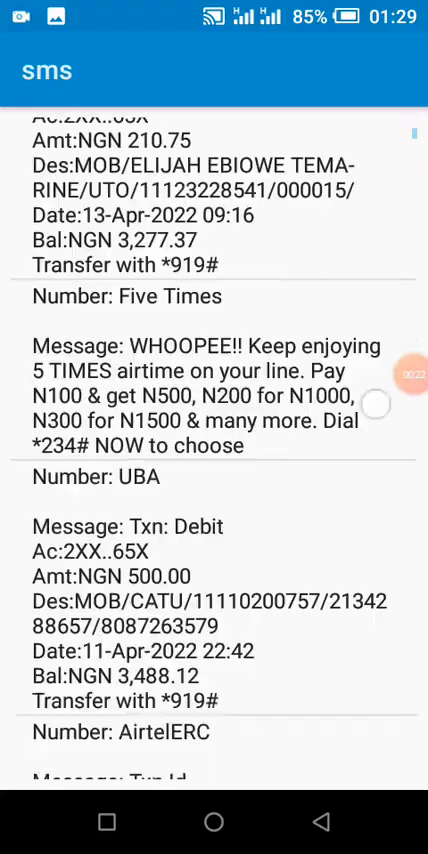
{"action": "scroll", "scroll_direction": "down", "scroll_amount": 3}
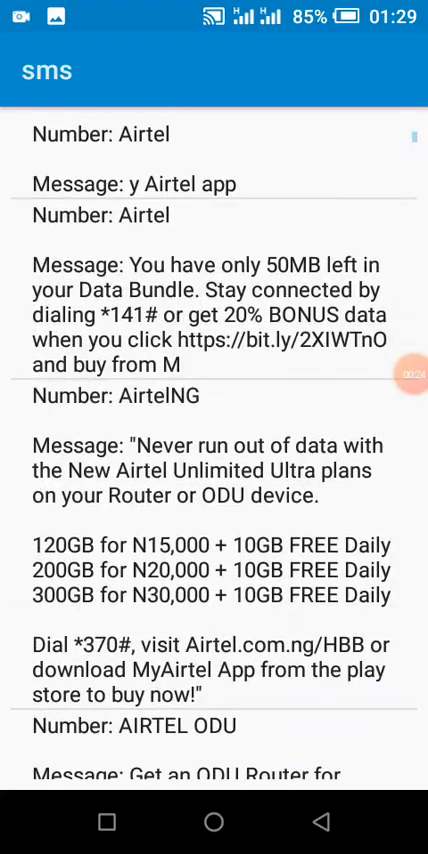
{"action": "scroll", "scroll_direction": "down", "scroll_amount": 3}
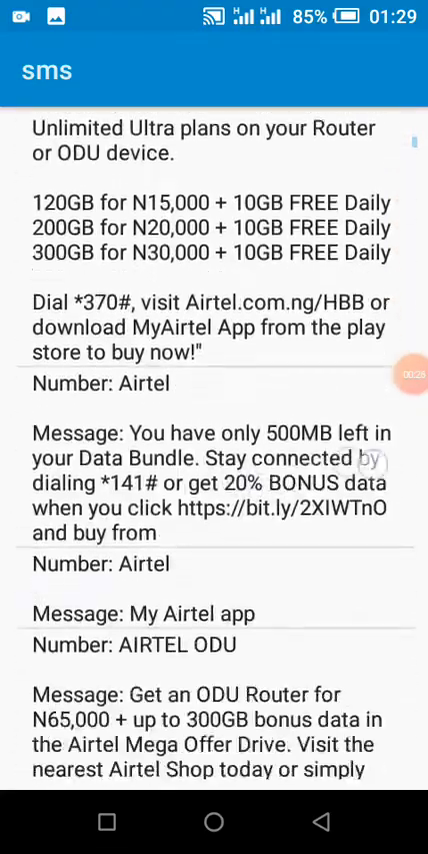
{"action": "scroll", "scroll_direction": "down", "scroll_amount": 3}
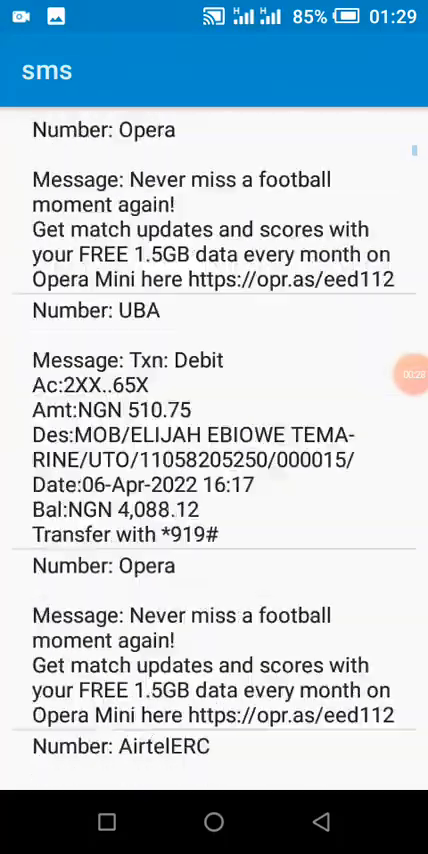
{"action": "scroll", "scroll_direction": "down", "scroll_amount": 3}
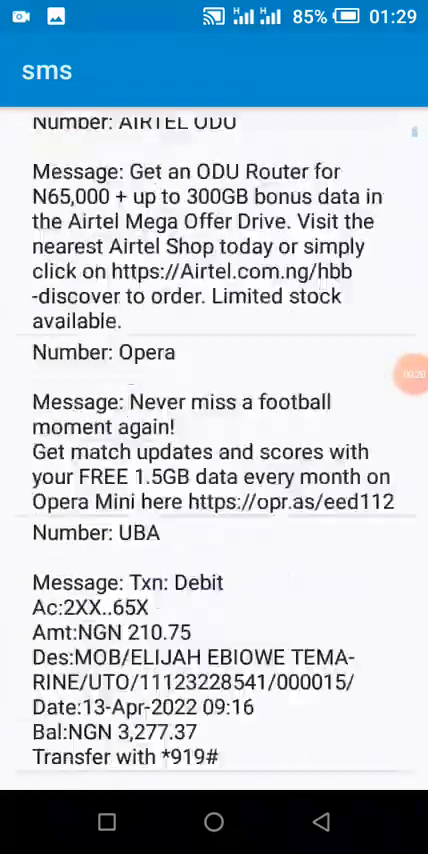
{"action": "scroll", "scroll_direction": "down", "scroll_amount": 3}
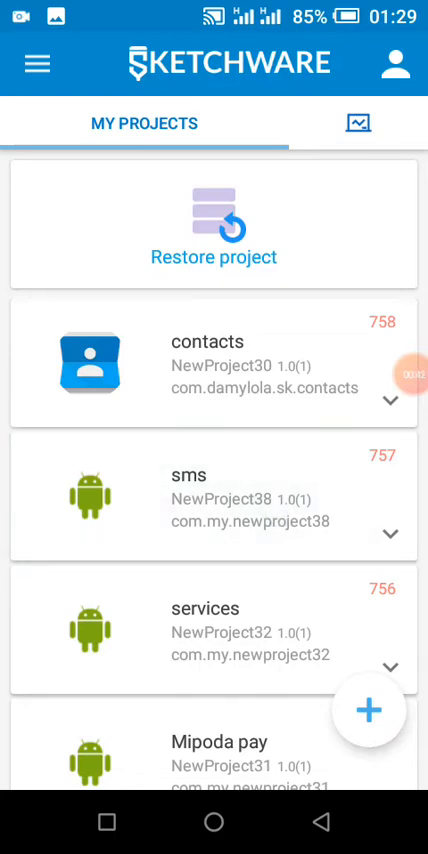
Step: Open the sms project, look over its ListView layout, and show the activity events
{"action": "left_click", "coordinate": [214, 364]}
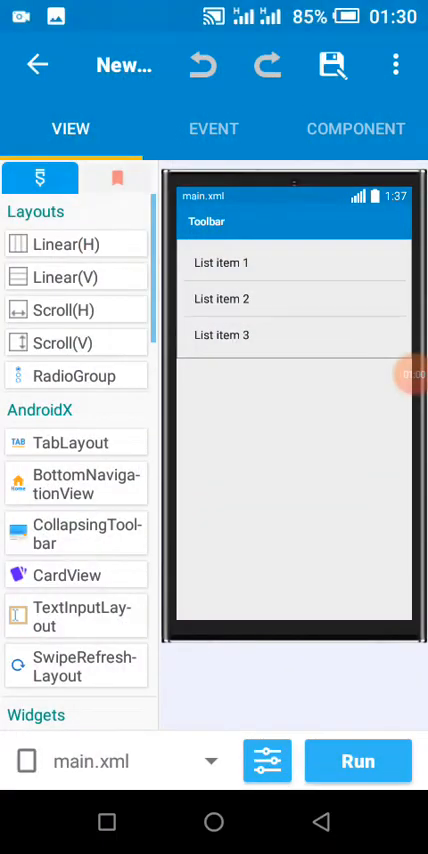
{"action": "scroll", "scroll_direction": "down", "scroll_amount": 3}
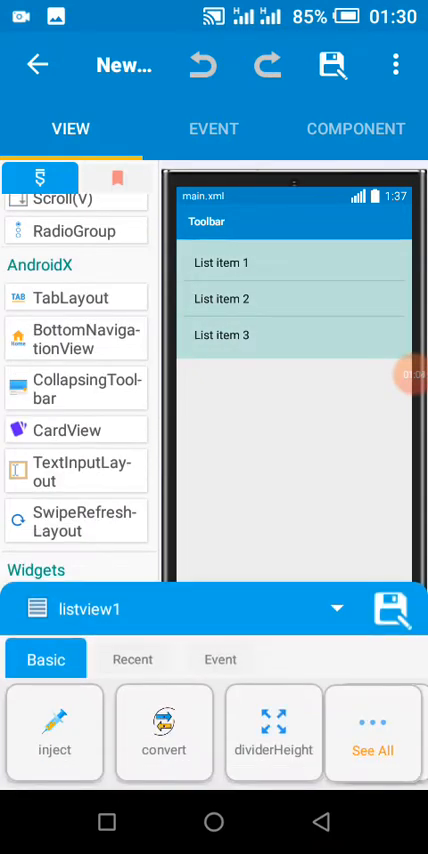
{"action": "left_click", "coordinate": [214, 128]}
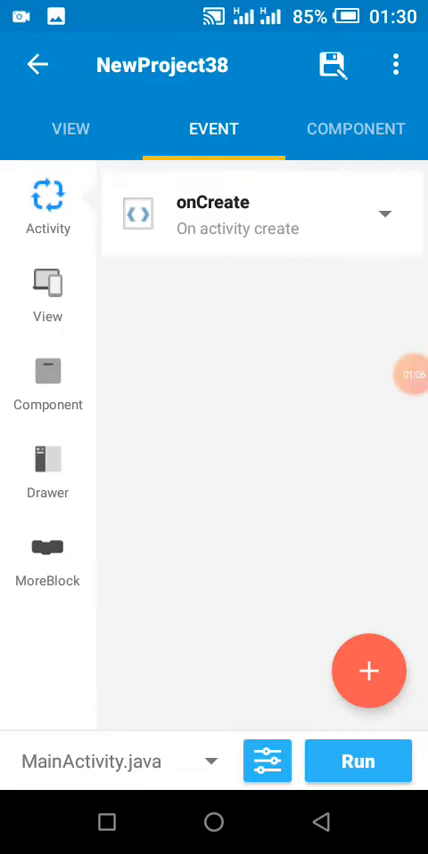
Step: Check the sms and permissionlistener MoreBlocks, then open onCreate's block editor
{"action": "left_click", "coordinate": [47, 555]}
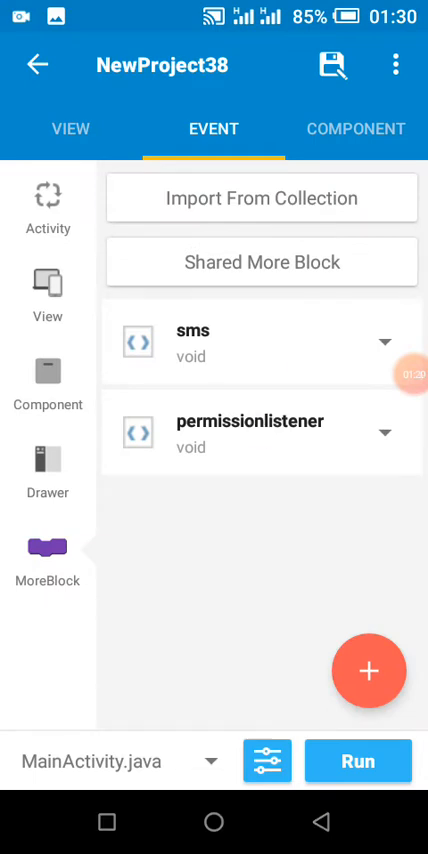
{"action": "left_click", "coordinate": [47, 200]}
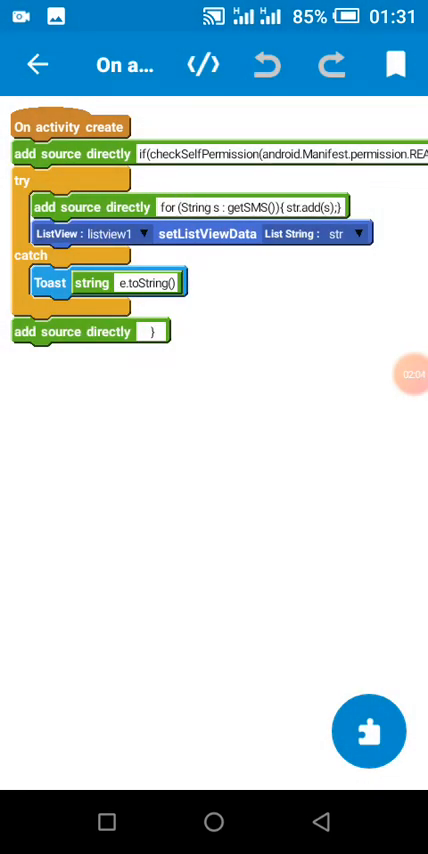
Step: View the for-loop source block in onCreate, cancel without changes, and return to events
{"action": "left_click", "coordinate": [368, 730]}
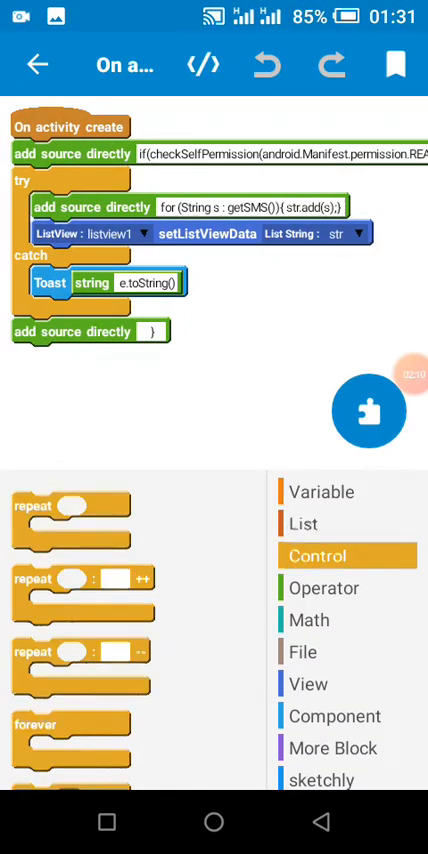
{"action": "left_click", "coordinate": [303, 524]}
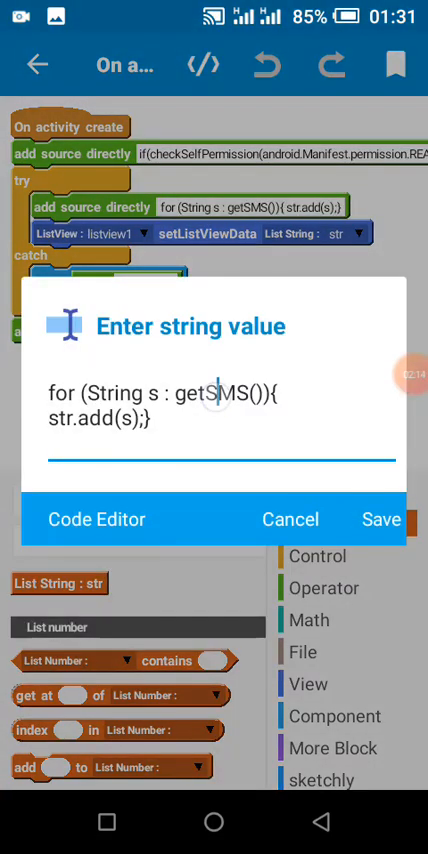
{"action": "left_click", "coordinate": [216, 393]}
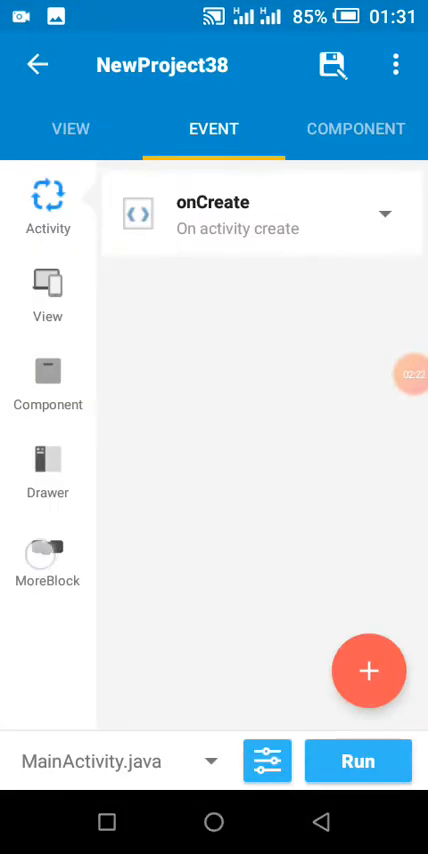
{"action": "left_click", "coordinate": [48, 560]}
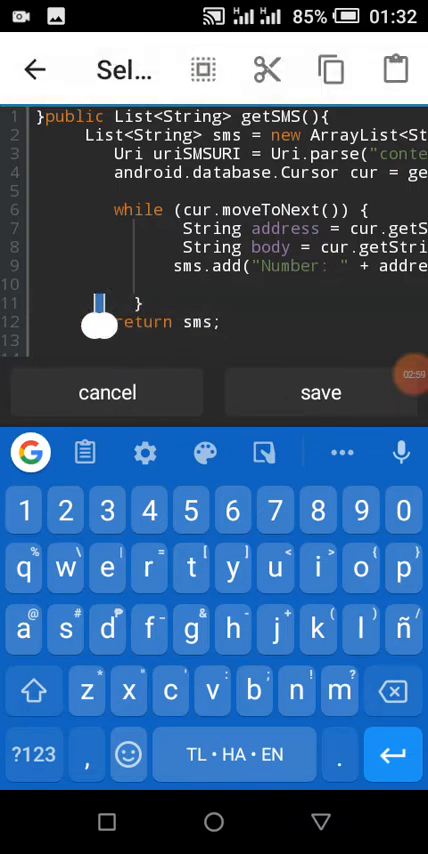
Step: Select and cut the closing brace and return sms lines from the getSMS() code
{"action": "left_click_drag", "start_coordinate": [95, 323], "coordinate": [208, 345]}
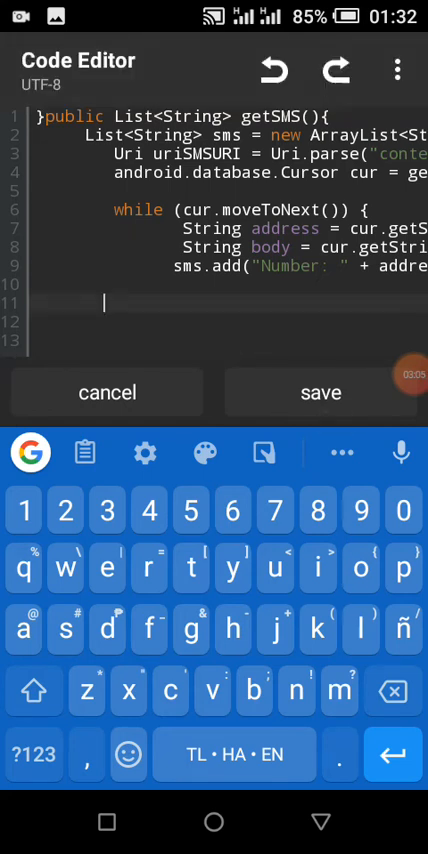
Step: Save the edited getSMS() code in the sms MoreBlock
{"action": "left_click", "coordinate": [201, 64]}
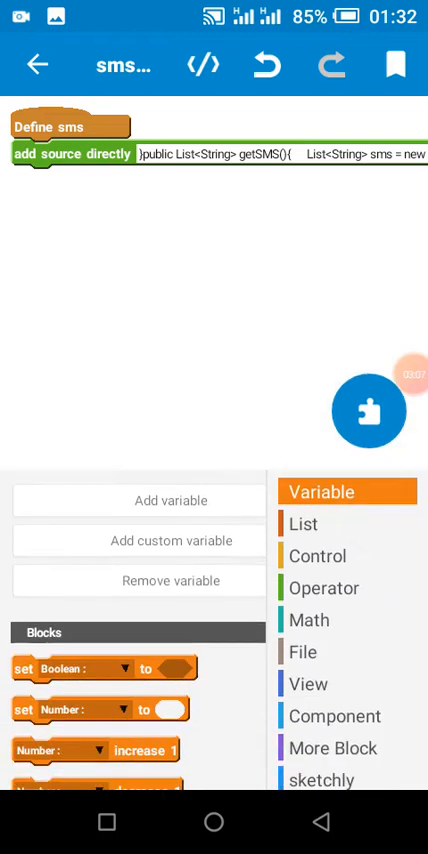
{"action": "left_click", "coordinate": [321, 588]}
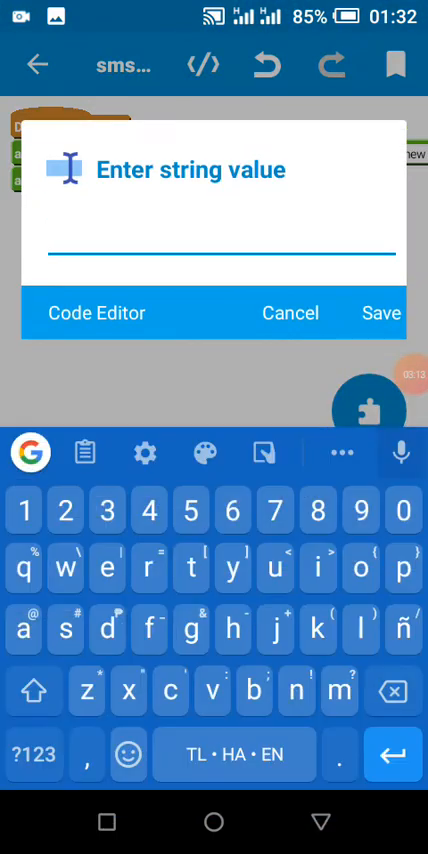
{"action": "left_click", "coordinate": [290, 313]}
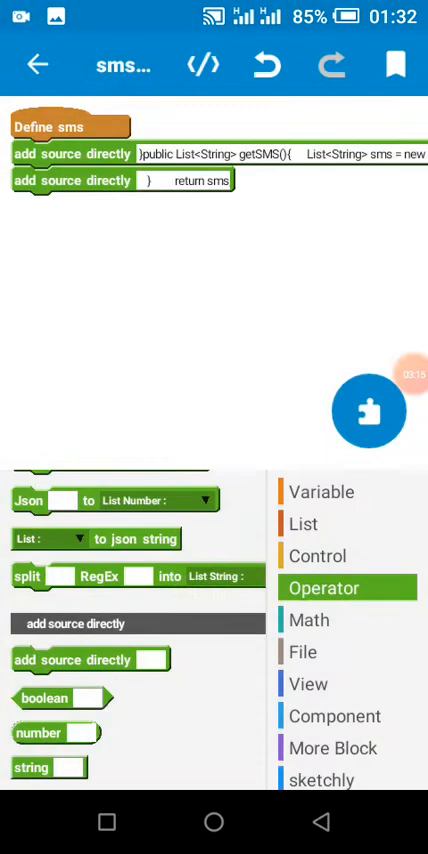
Step: Create a Map variable named map and assign it to the create-map and put-key blocks
{"action": "left_click", "coordinate": [322, 491]}
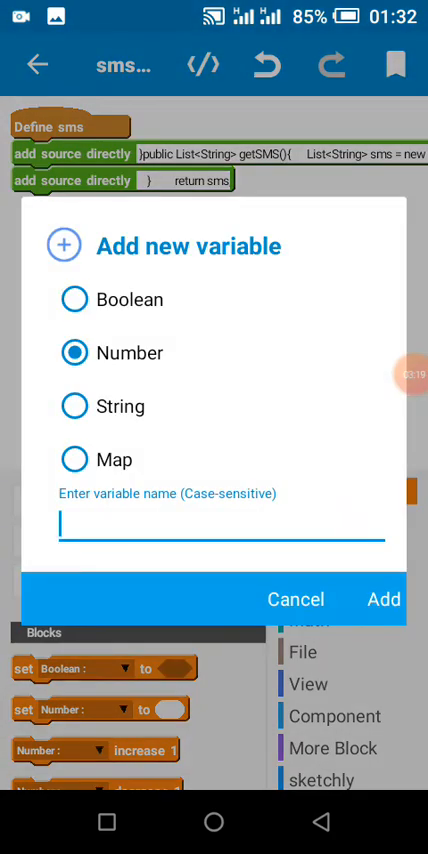
{"action": "type", "text": "m"}
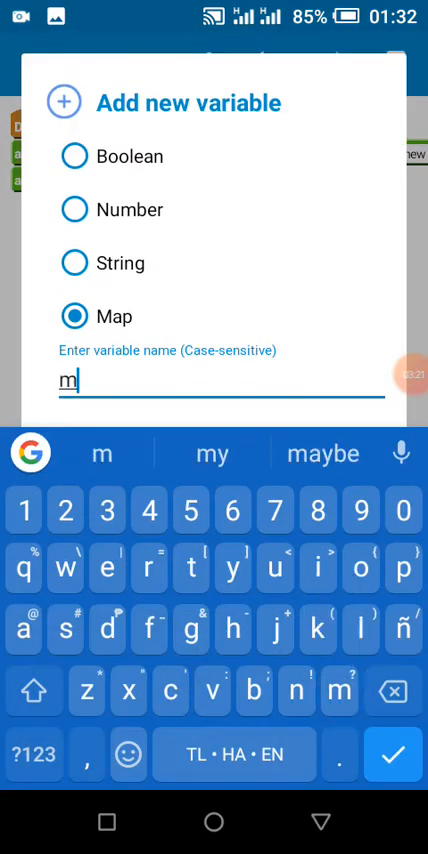
{"action": "type", "text": "ap"}
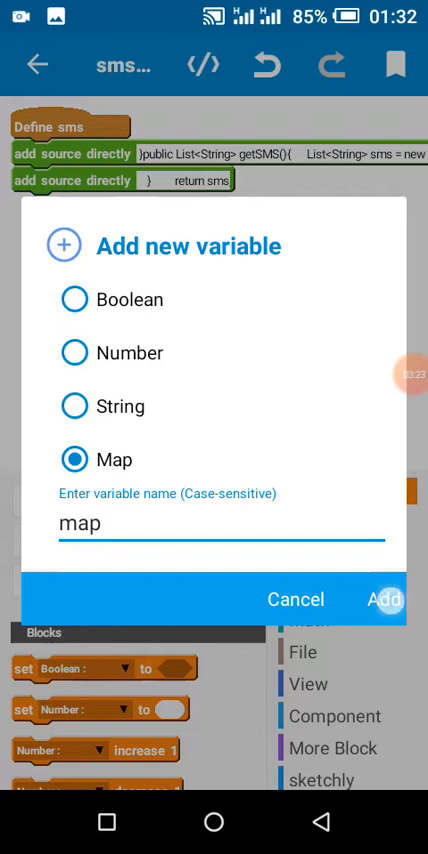
{"action": "left_click", "coordinate": [384, 599]}
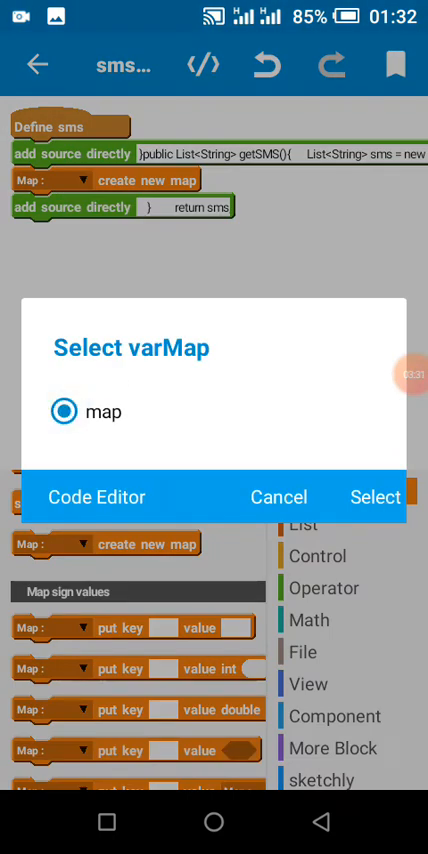
{"action": "left_click", "coordinate": [374, 497]}
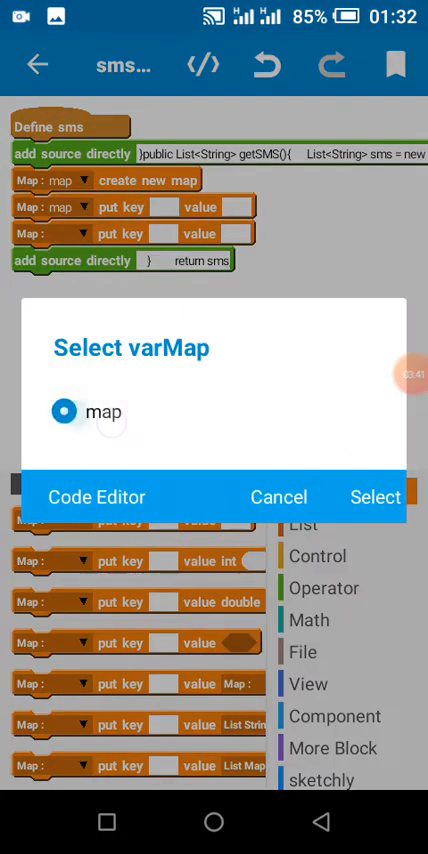
{"action": "left_click", "coordinate": [375, 496]}
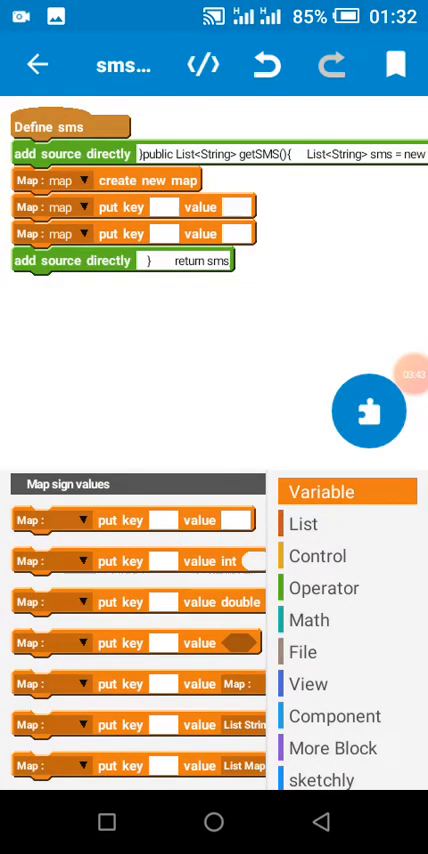
Step: Create List Map listm and add an 'add map to listm' block
{"action": "left_click", "coordinate": [302, 523]}
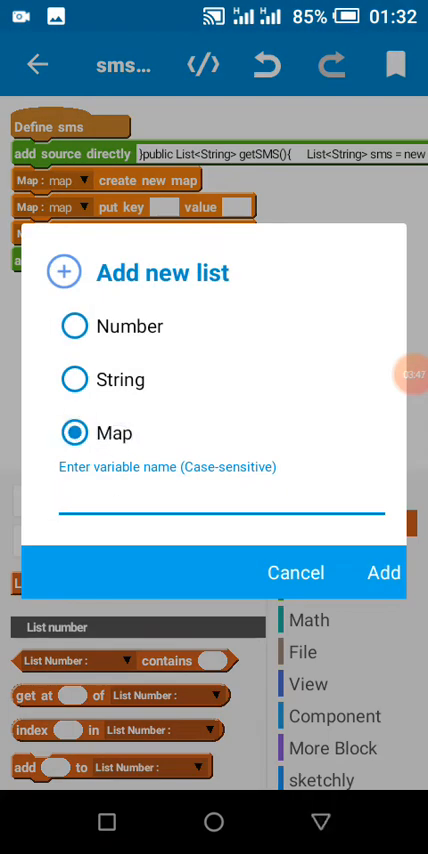
{"action": "type", "text": "list"}
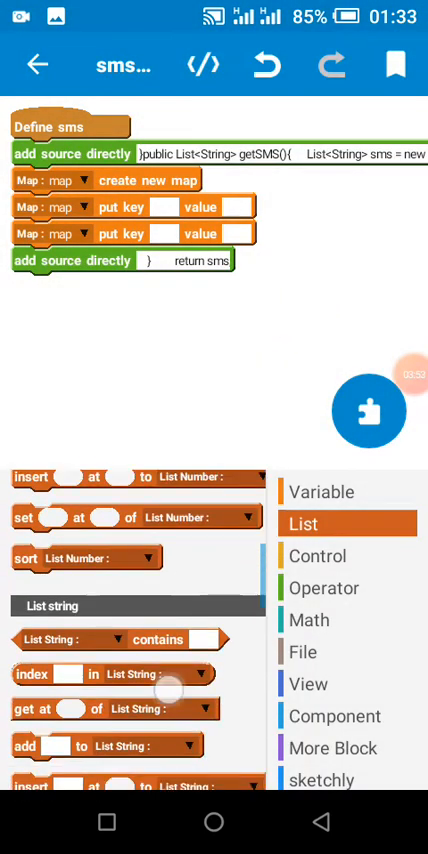
{"action": "scroll", "scroll_direction": "down", "scroll_amount": 3}
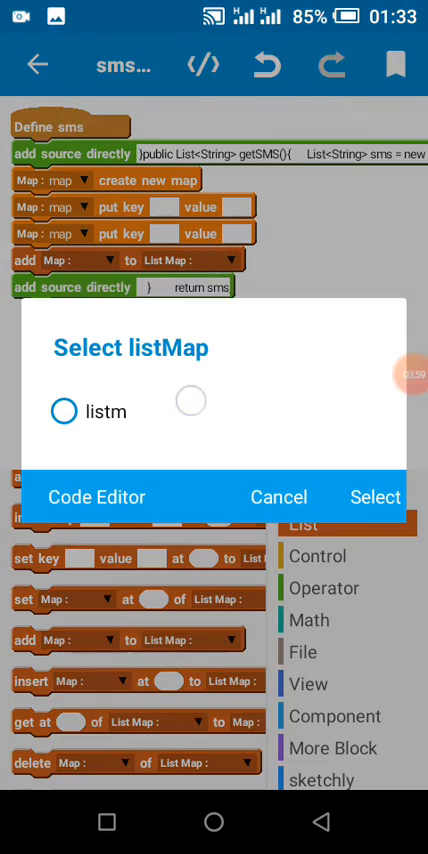
{"action": "left_click", "coordinate": [374, 496]}
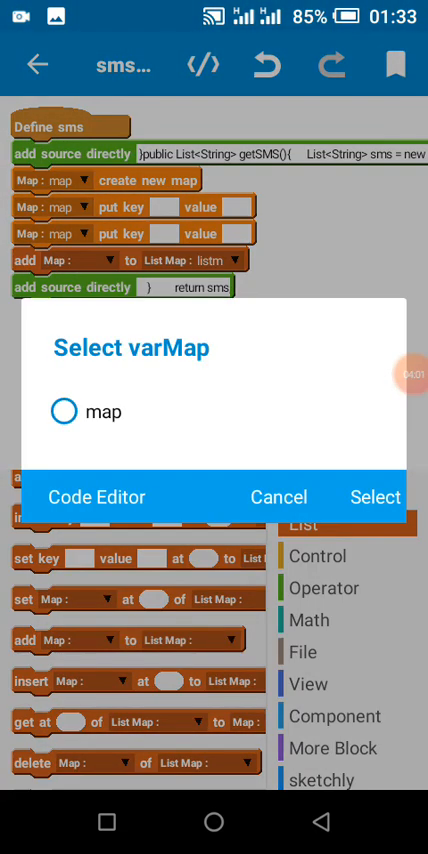
{"action": "left_click", "coordinate": [375, 497]}
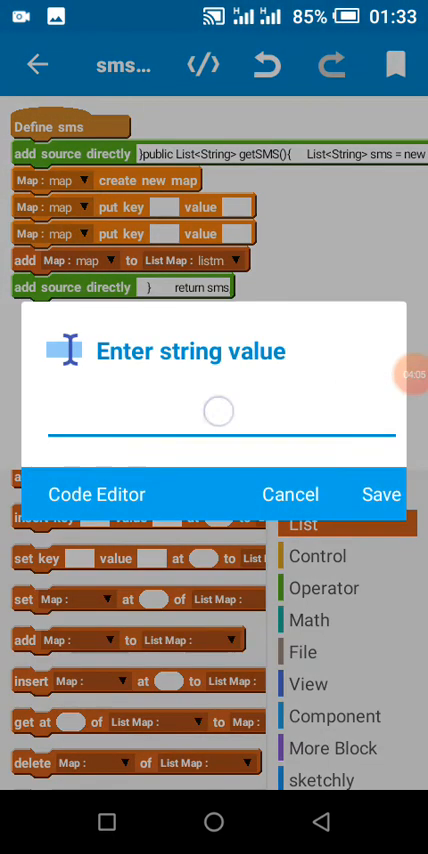
Step: Set the put-key keys to number and message and insert their string value blocks
{"action": "left_click", "coordinate": [214, 413]}
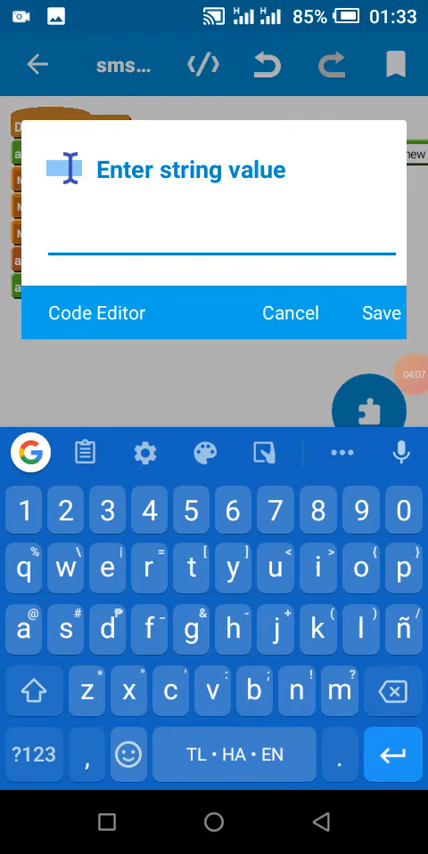
{"action": "type", "text": "number"}
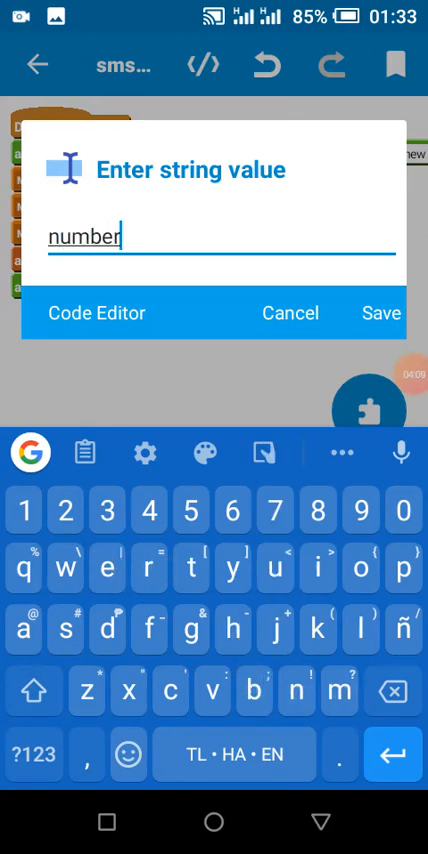
{"action": "left_click", "coordinate": [380, 313]}
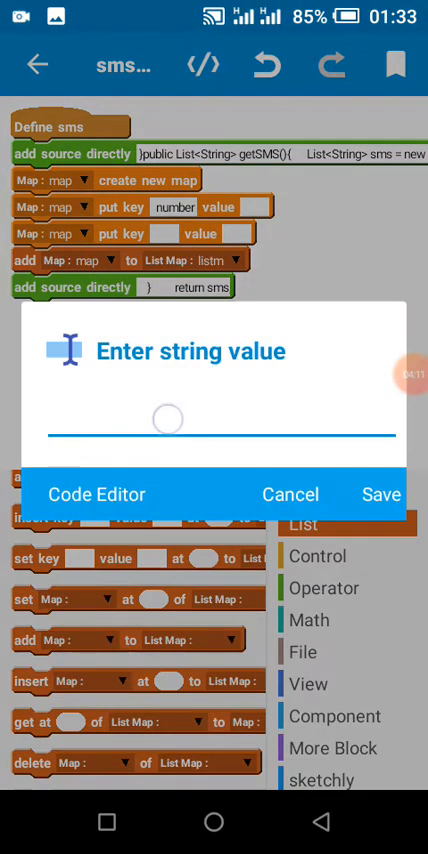
{"action": "type", "text": "message"}
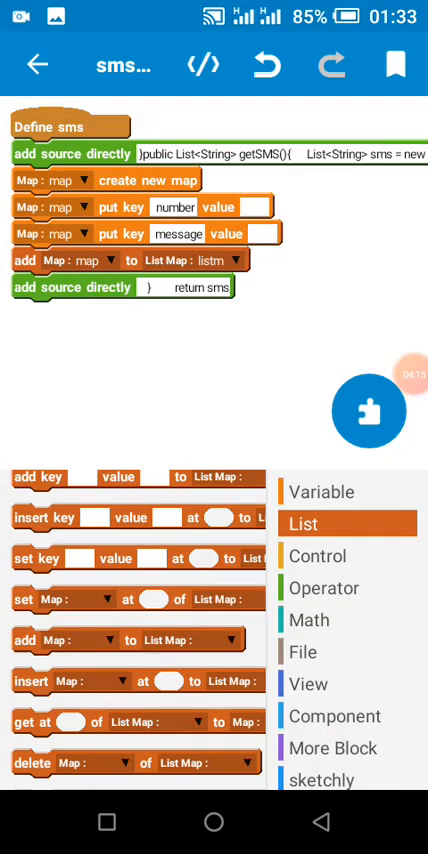
{"action": "left_click", "coordinate": [317, 588]}
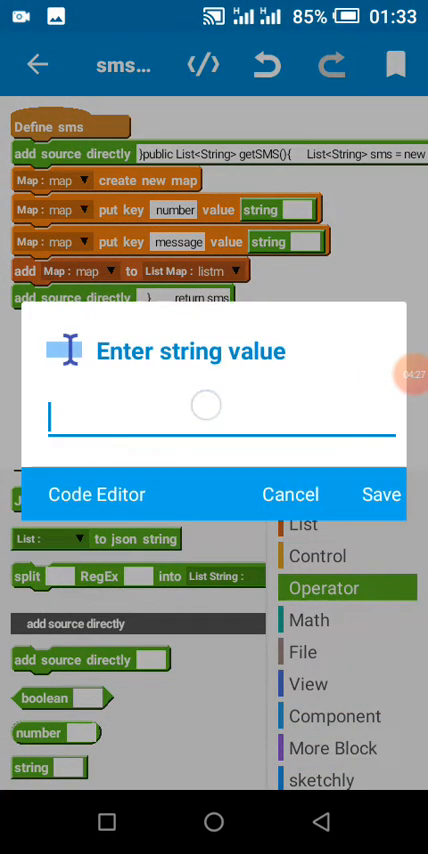
{"action": "type", "text": "address"}
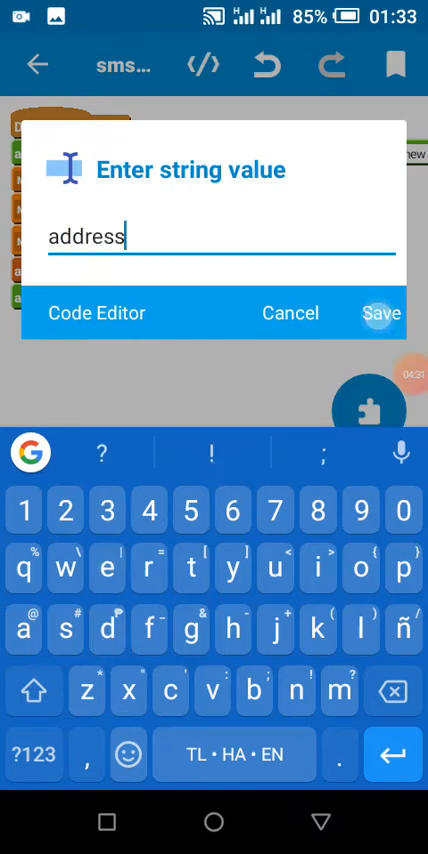
{"action": "left_click", "coordinate": [380, 313]}
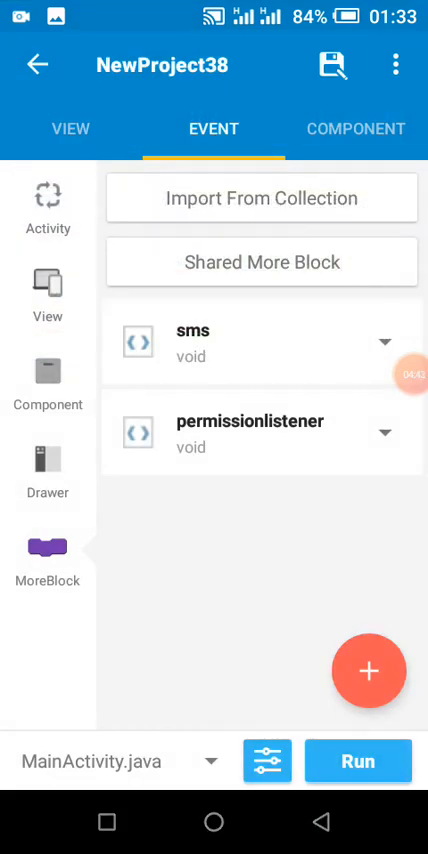
Step: Add setListCustomViewData with its List Map under setListViewData in onCreate, then go Home
{"action": "left_click", "coordinate": [47, 200]}
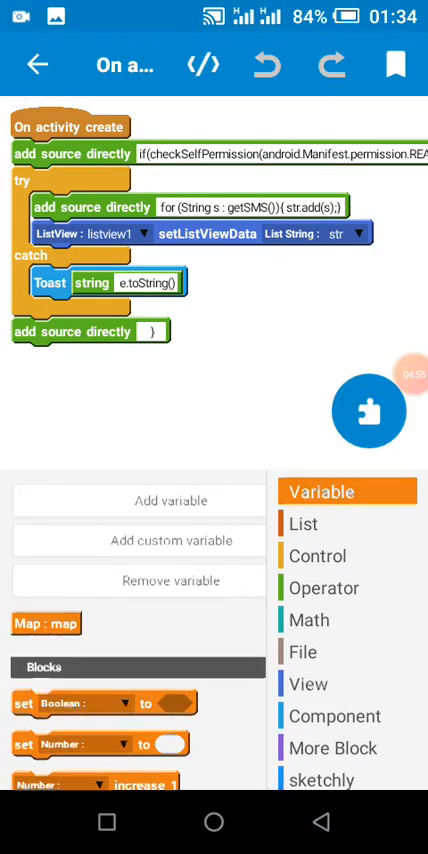
{"action": "left_click", "coordinate": [309, 684]}
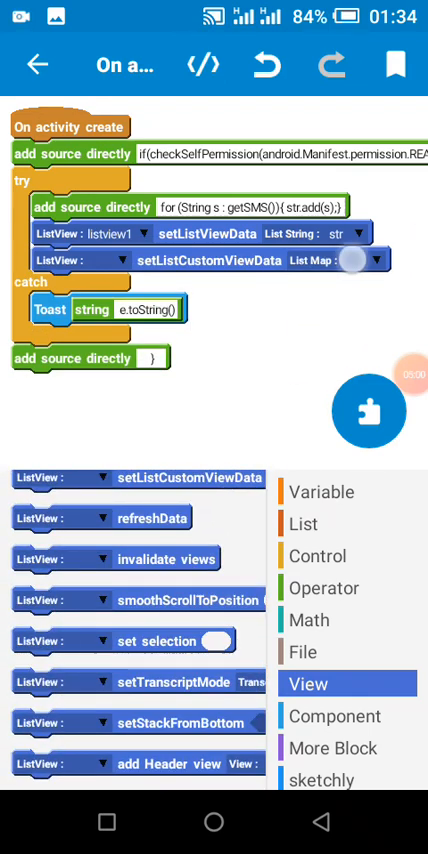
{"action": "left_click", "coordinate": [357, 260]}
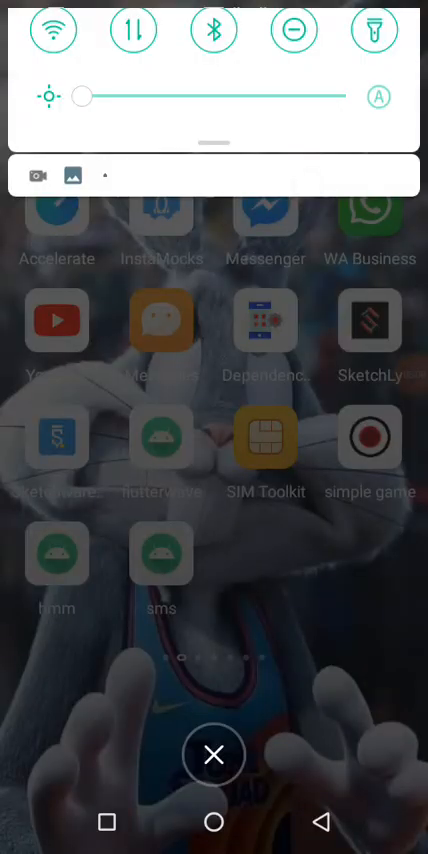
{"action": "left_click", "coordinate": [214, 755]}
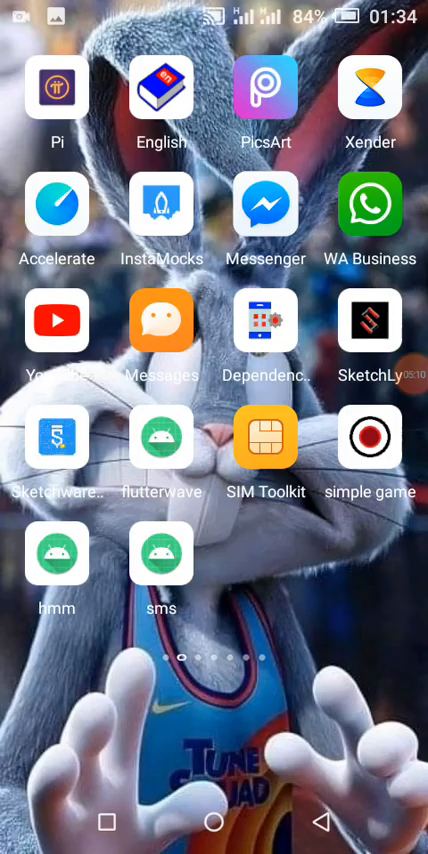